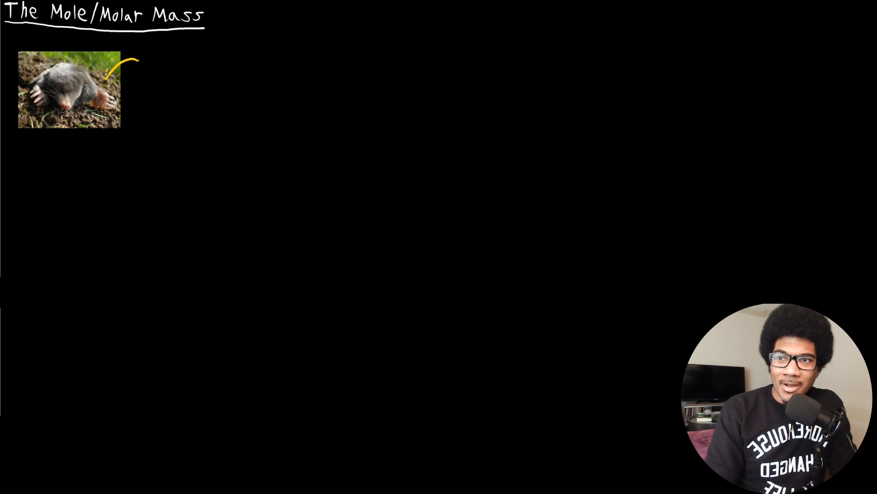
- Draw a yellow curved arrow pointing at the mole photo
left_click_drag(137, 62, 100, 93)
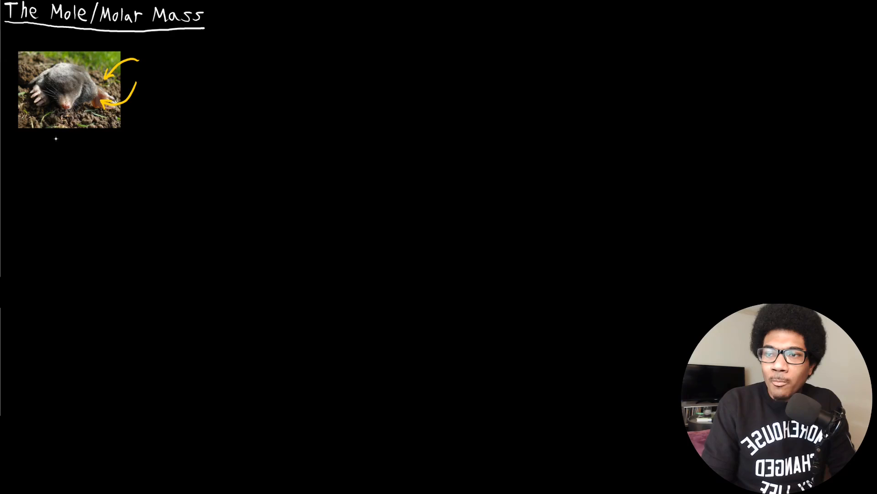
- Handwrite 'Mole: number of atoms in 12 g of pure 12C' in yellow below the photo
left_click(14, 146)
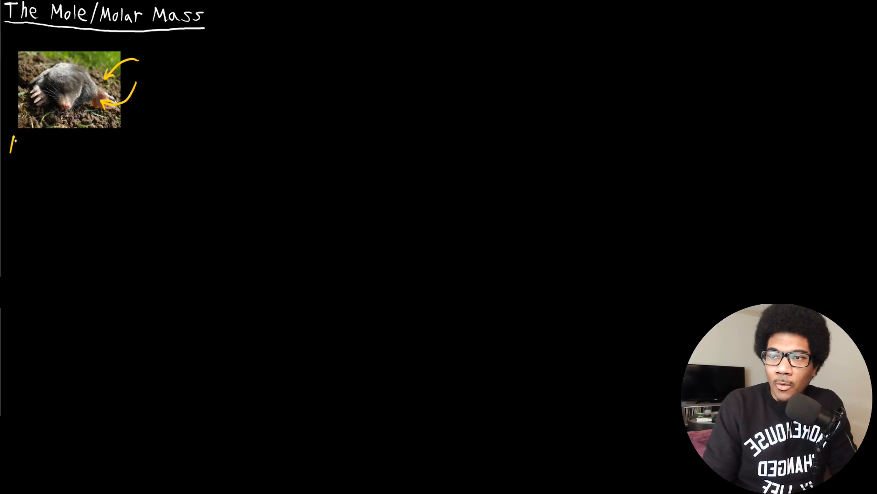
type("Mole:")
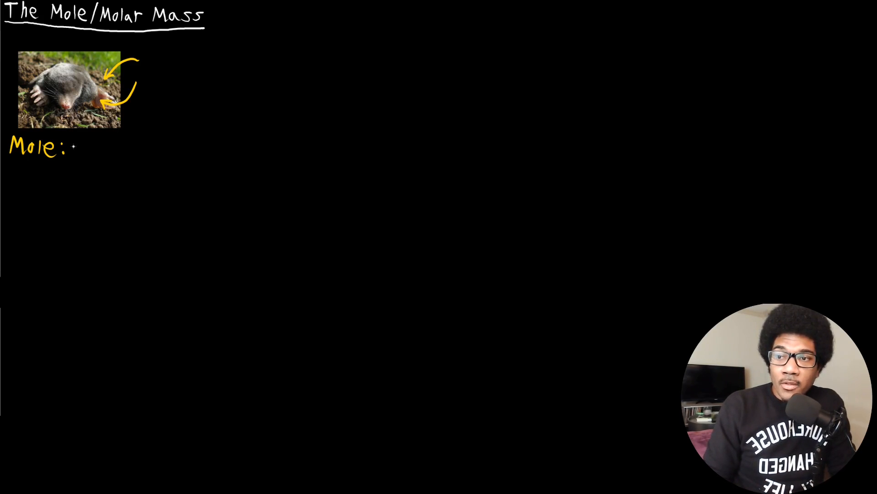
type("∧")
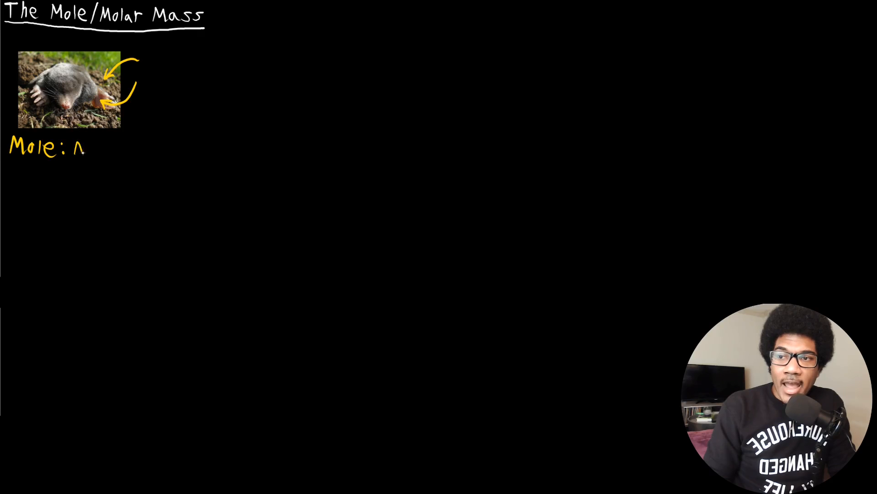
type("Number")
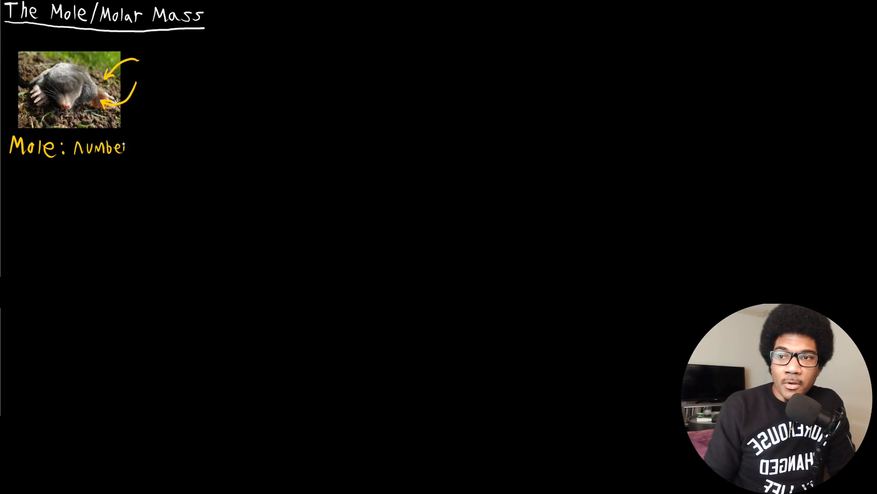
type("of")
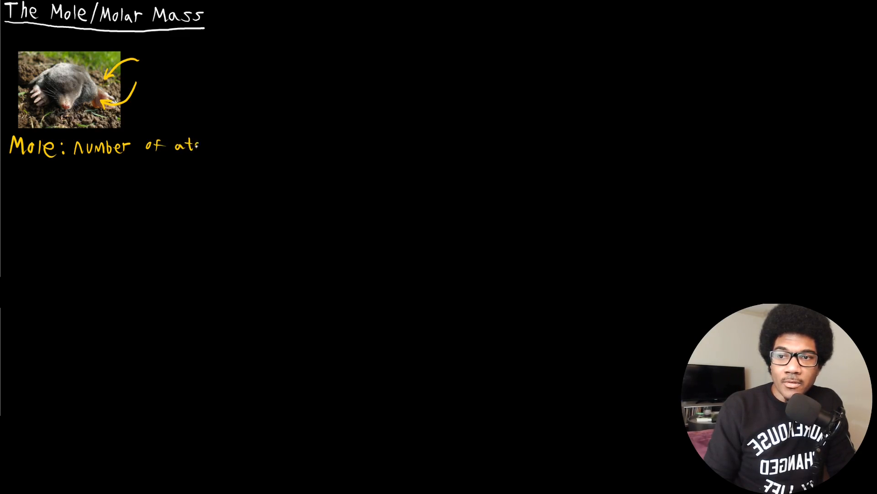
type("atoms i")
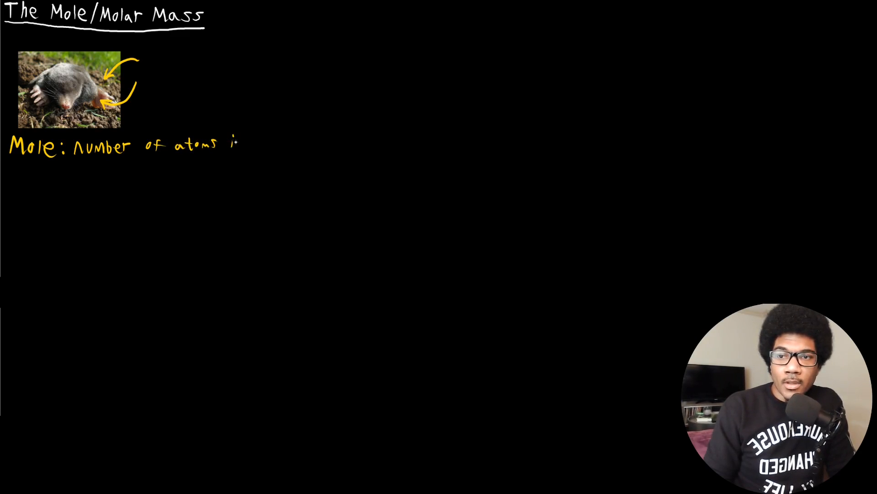
type("in 12")
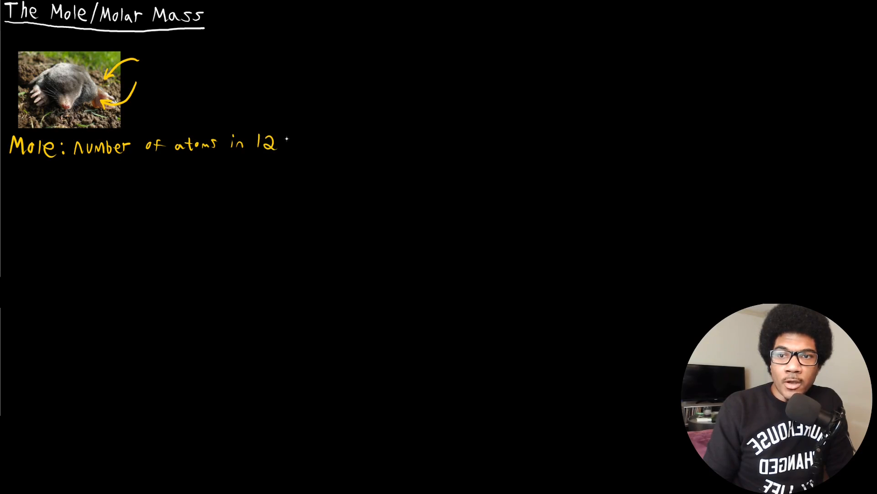
type("g")
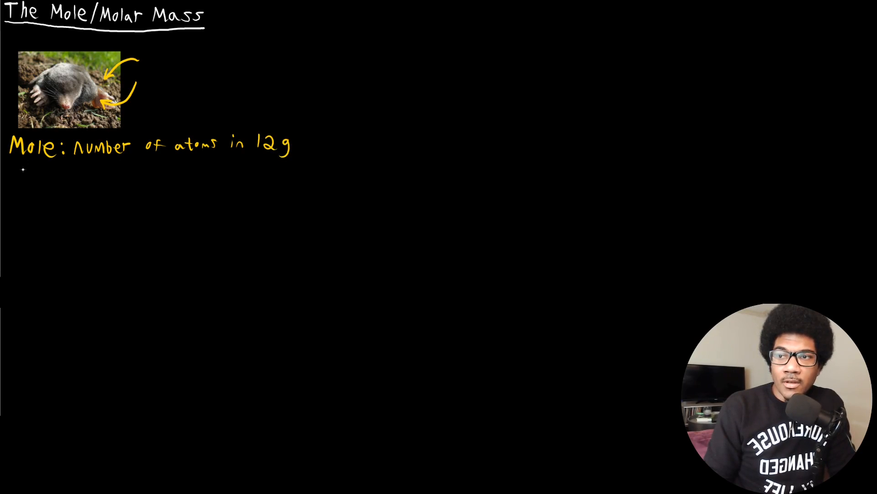
type("of p")
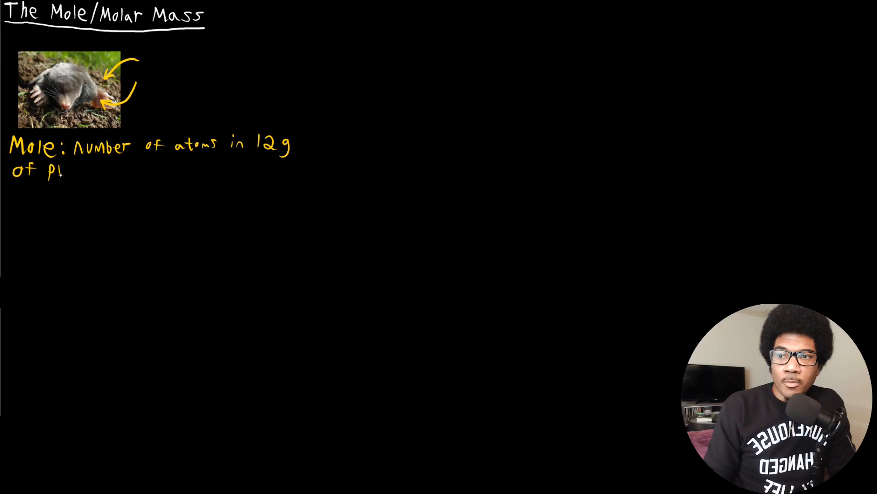
type("ure 12C")
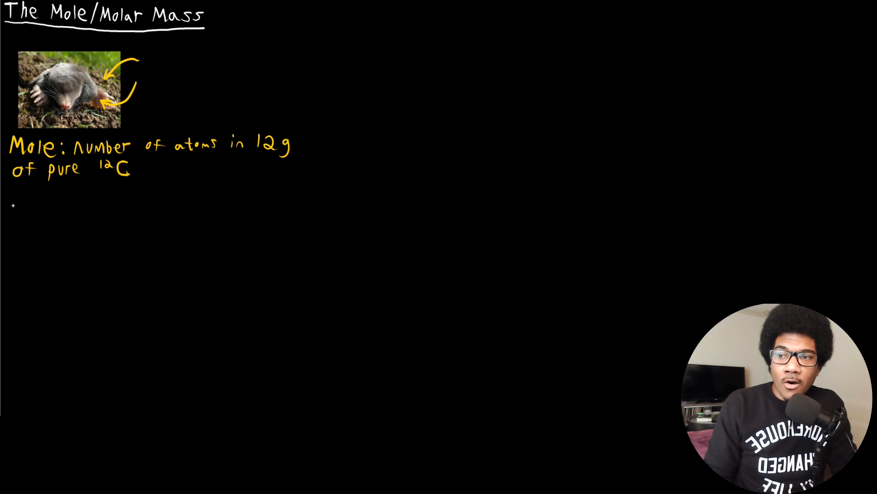
- Write the green label 'Avogadro's Number:' on a new line
left_click(15, 204)
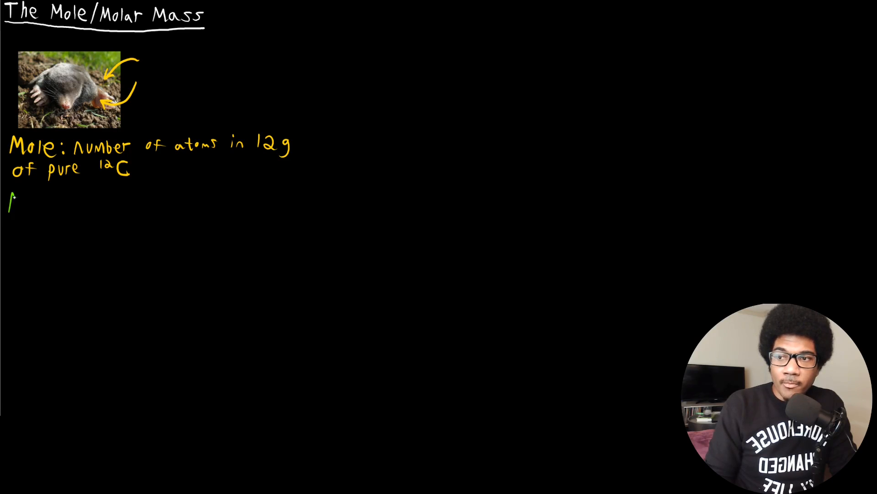
type("Avog")
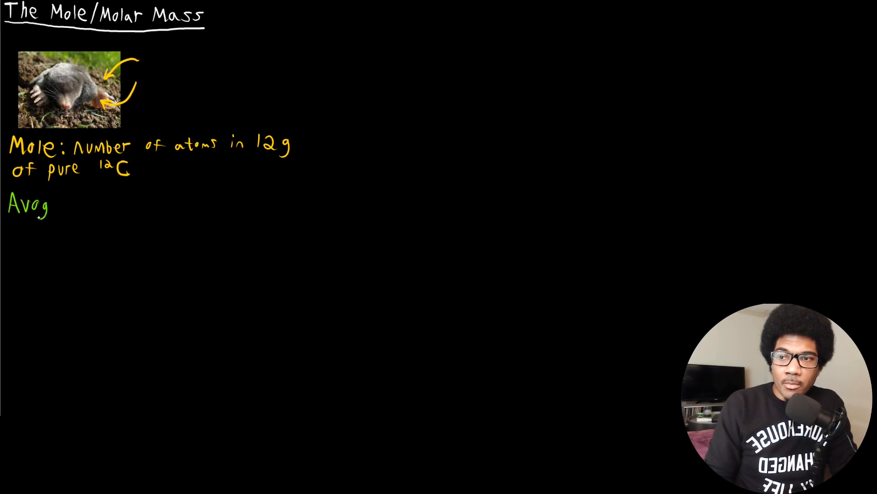
type("adr")
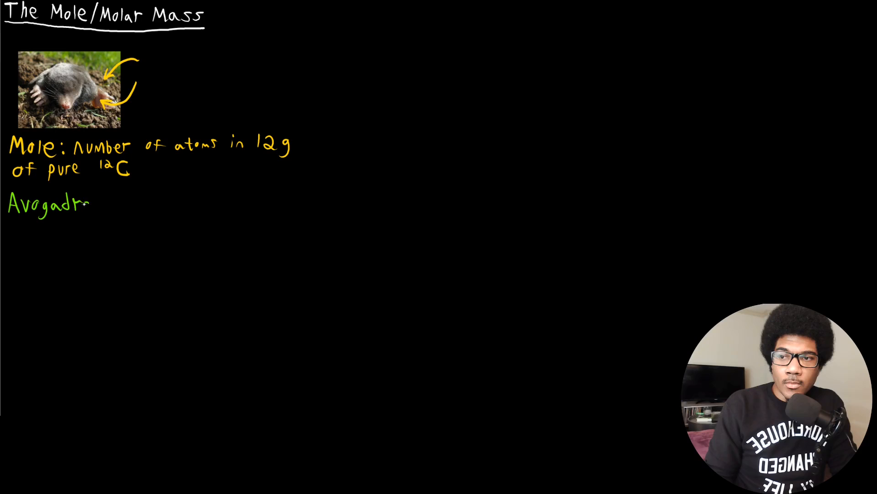
type("o's")
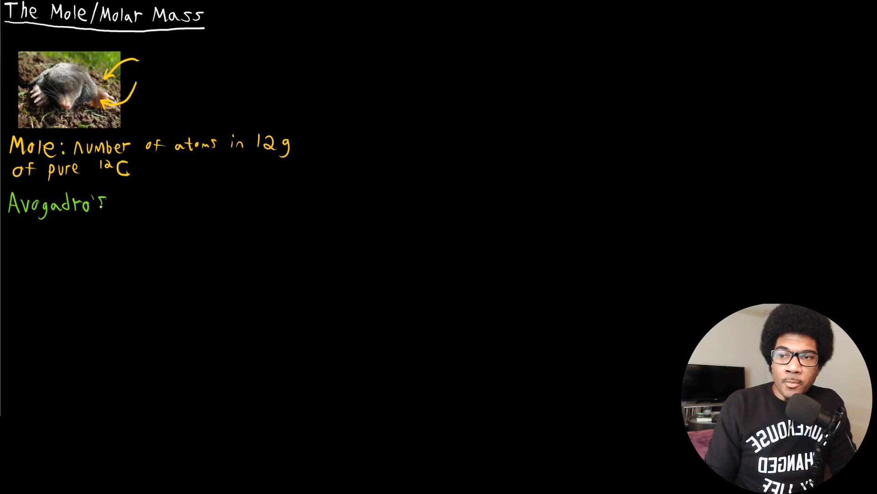
left_click(112, 206)
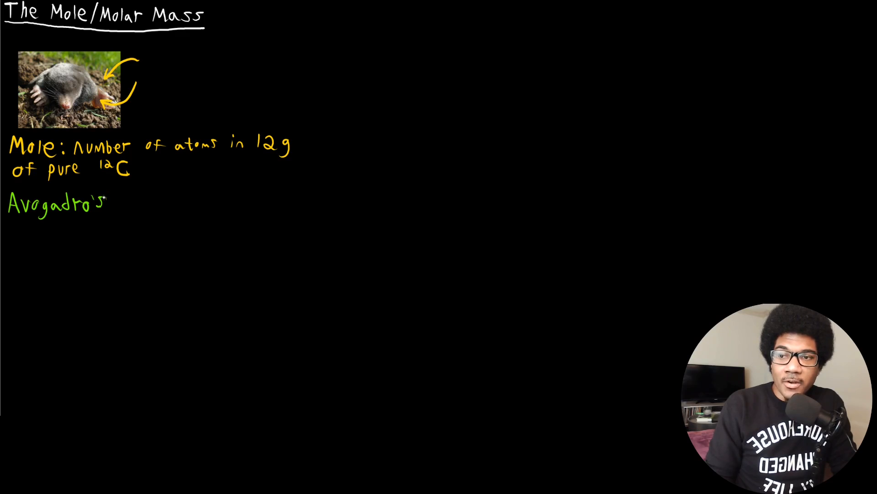
left_click(115, 206)
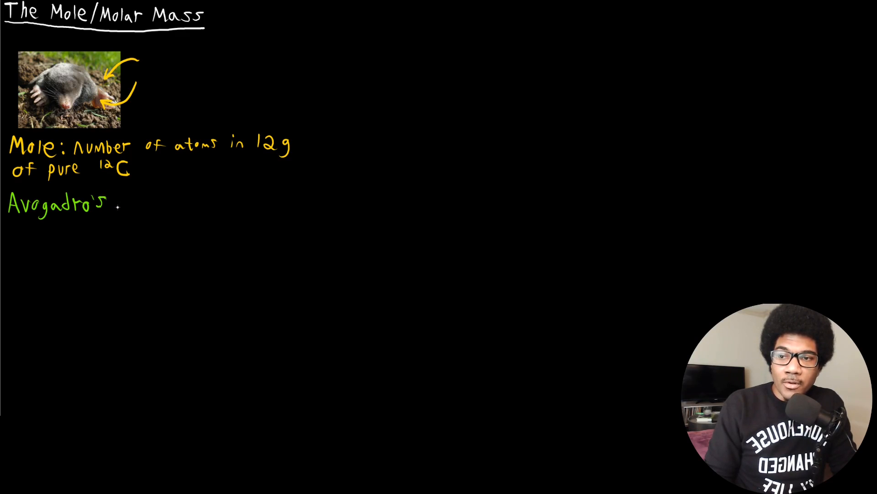
type("Number")
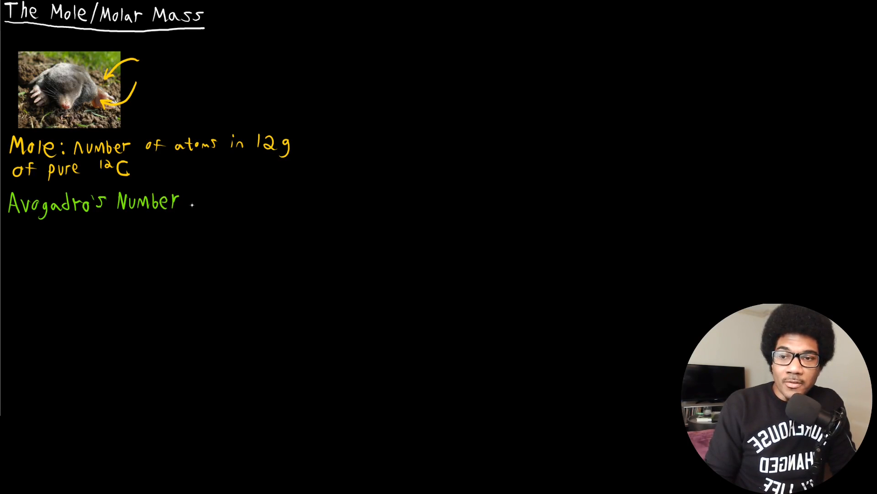
type(":")
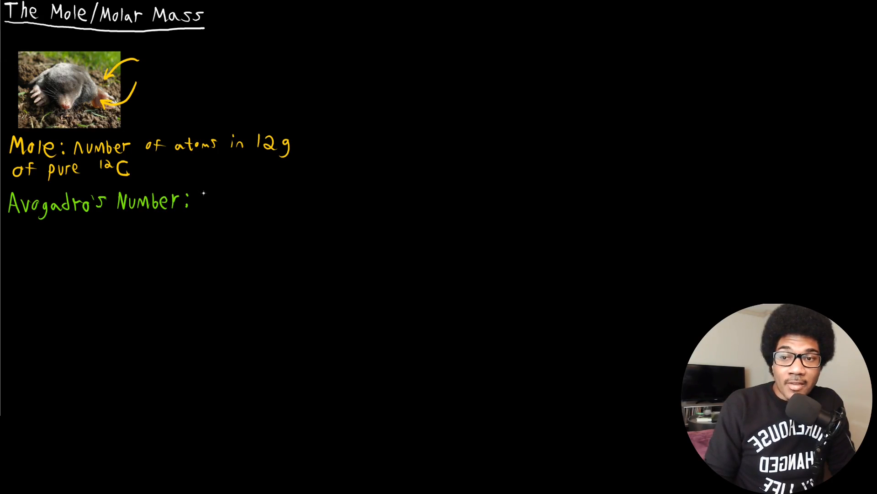
- Write 6.022×10^23 after the label and '1 mole' beneath it
type("6.")
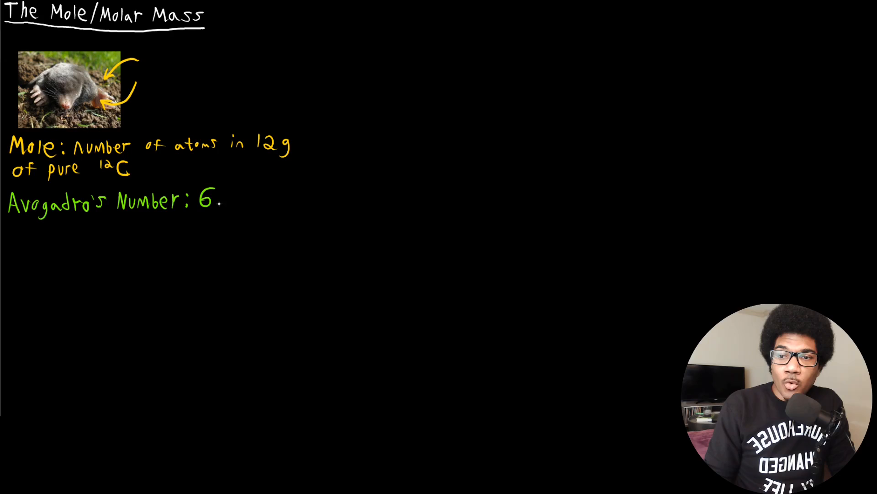
type("022")
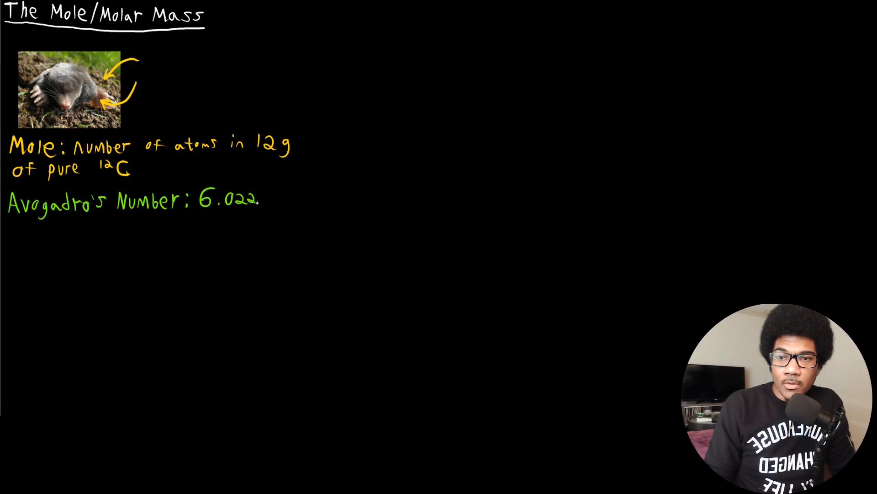
type("×10")
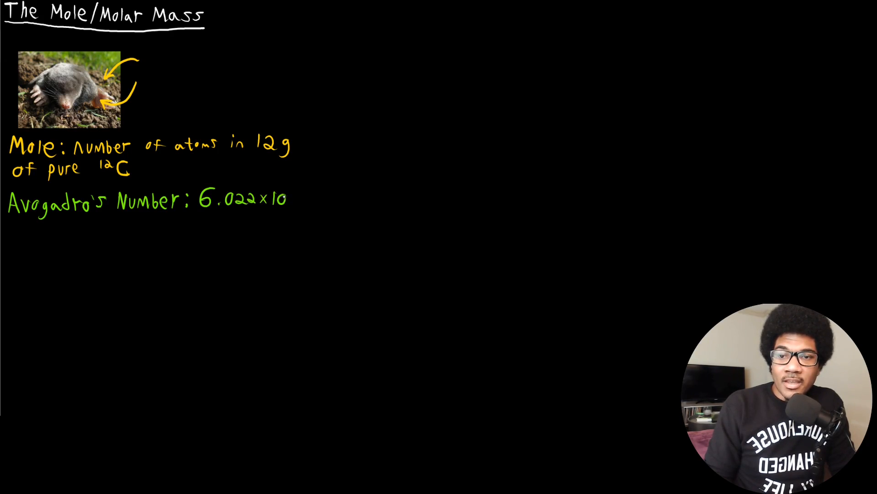
type("23")
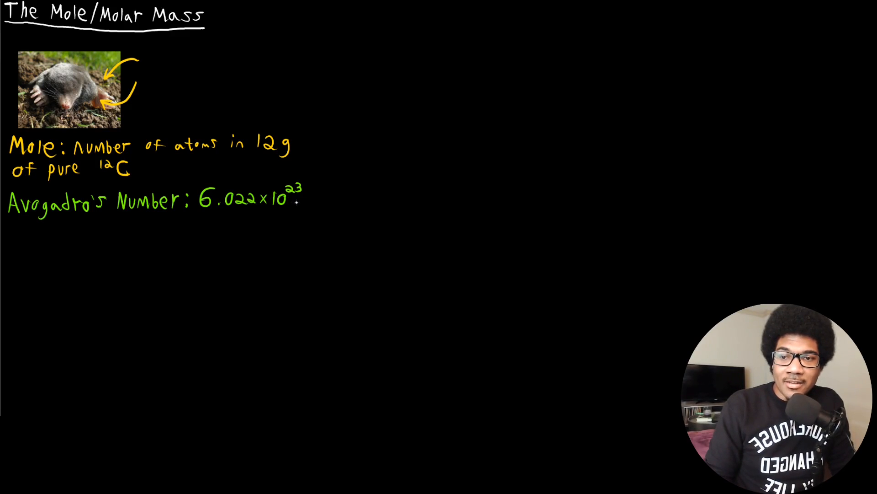
left_click_drag(204, 215, 205, 232)
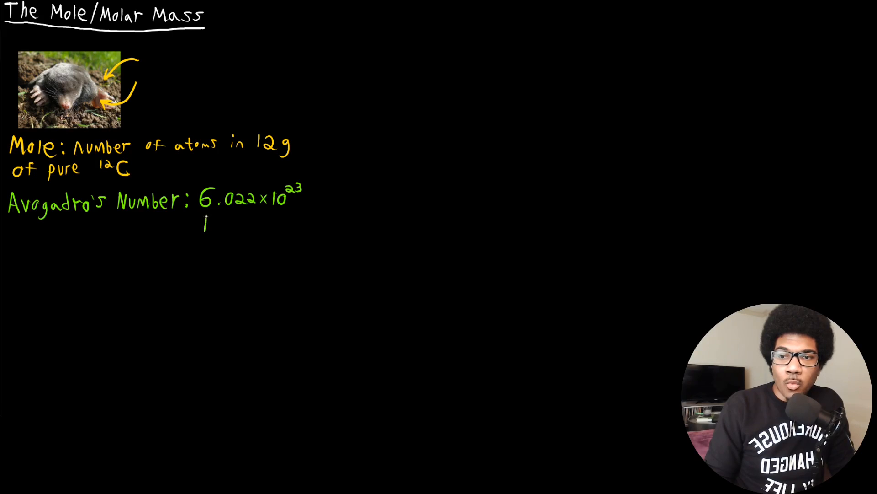
type("mol")
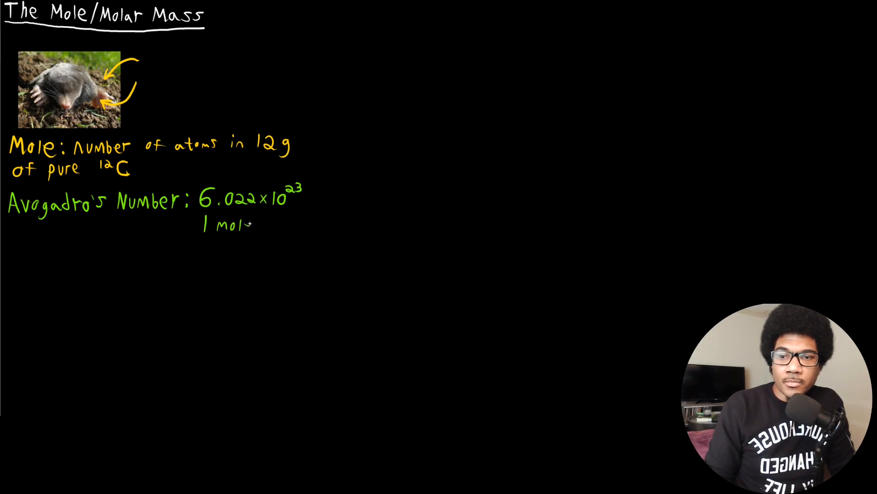
type("e")
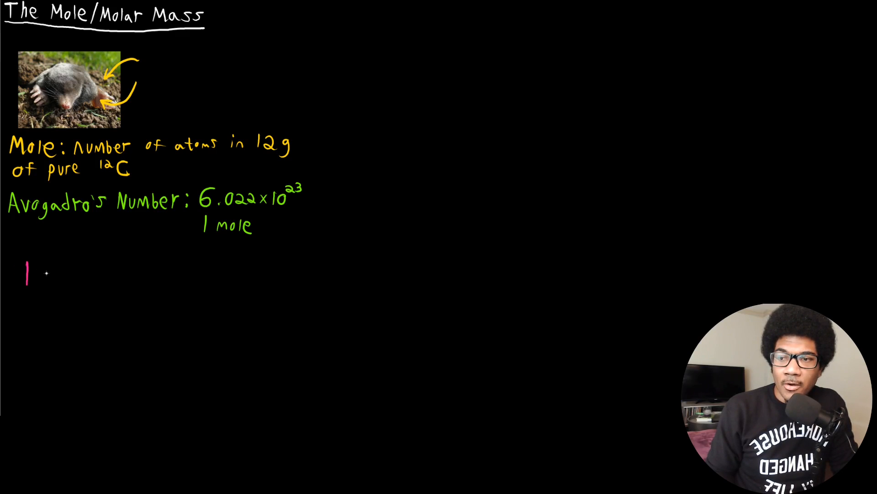
- Write '1 amu = 1 gram/mole', an implication arrow, then 'g/mol' in pink
type("amu = 1")
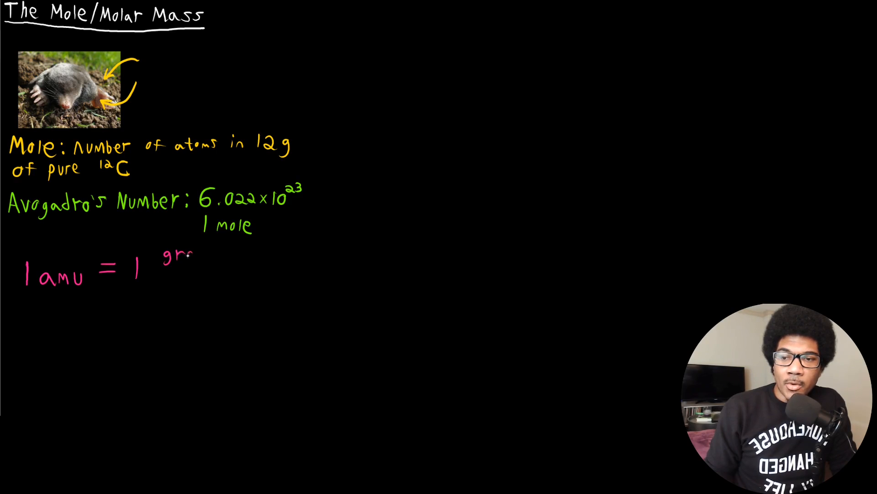
type("gram")
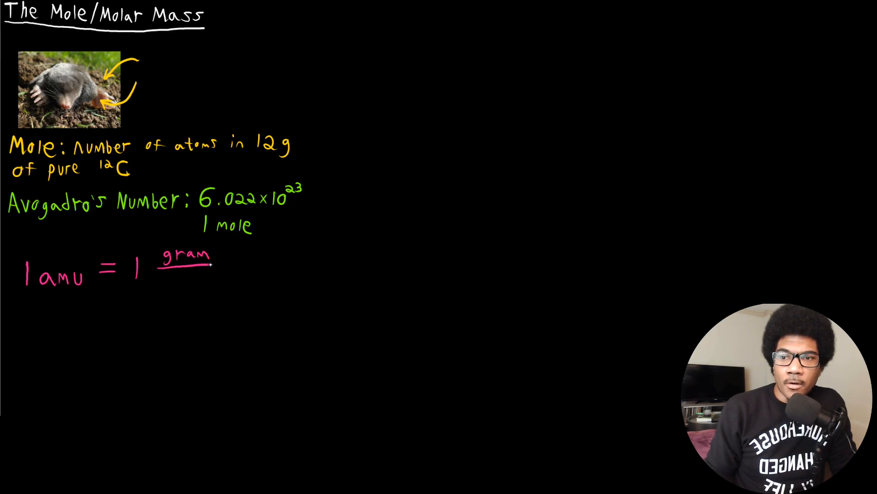
type("mole")
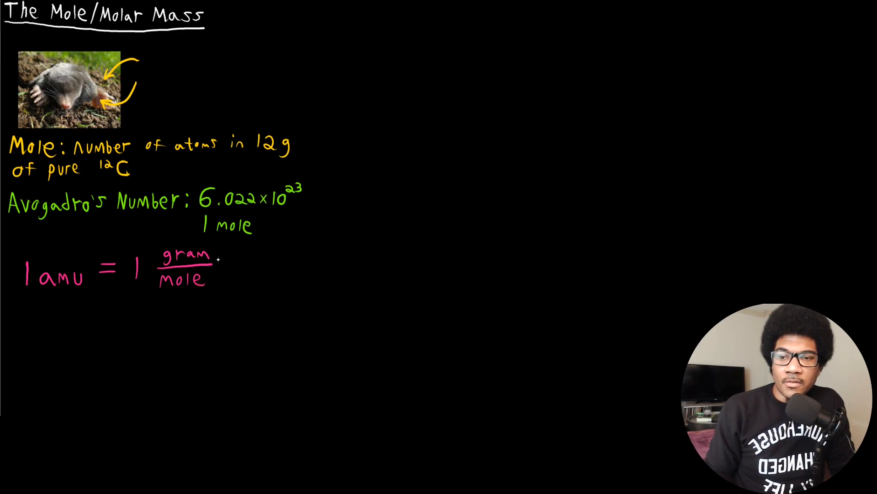
left_click_drag(223, 263, 255, 260)
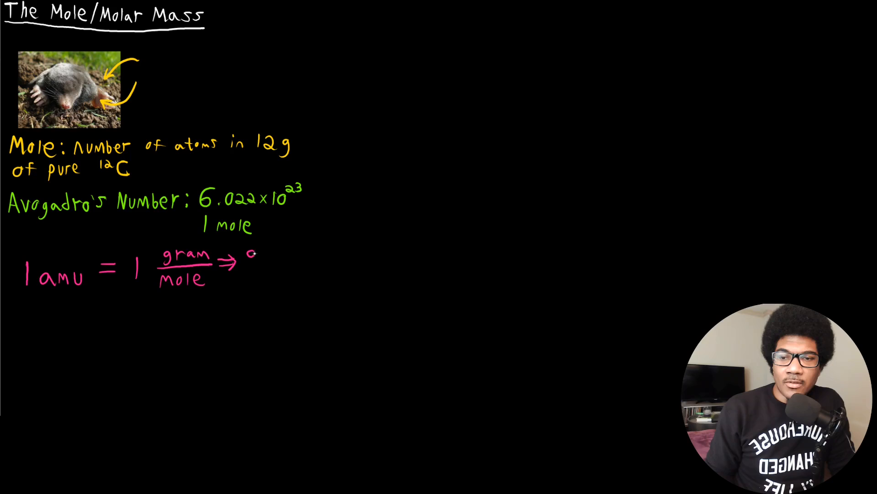
type("g/m")
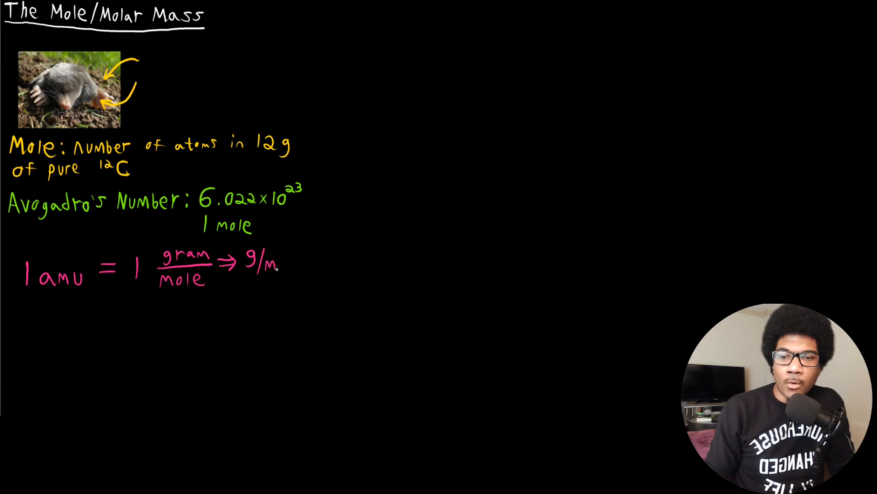
type("ol")
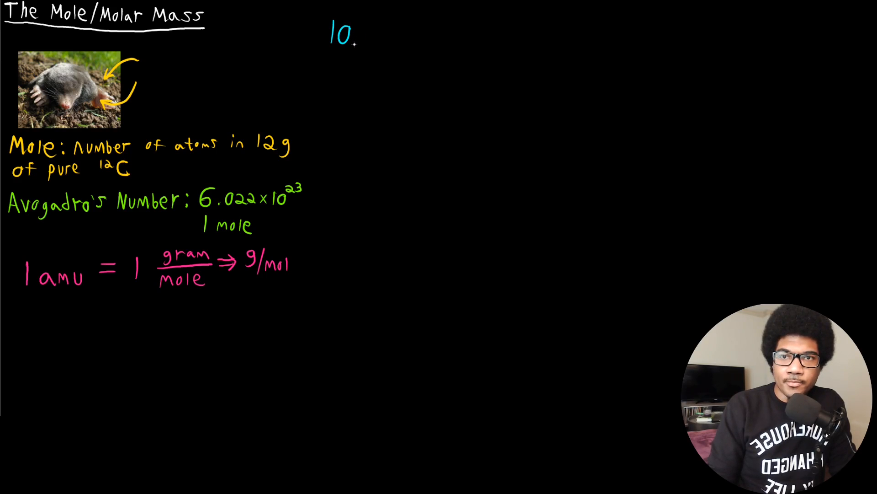
- Write '10.0 g Zr' in blue at the top and start '91.22' below
type(".0g Z")
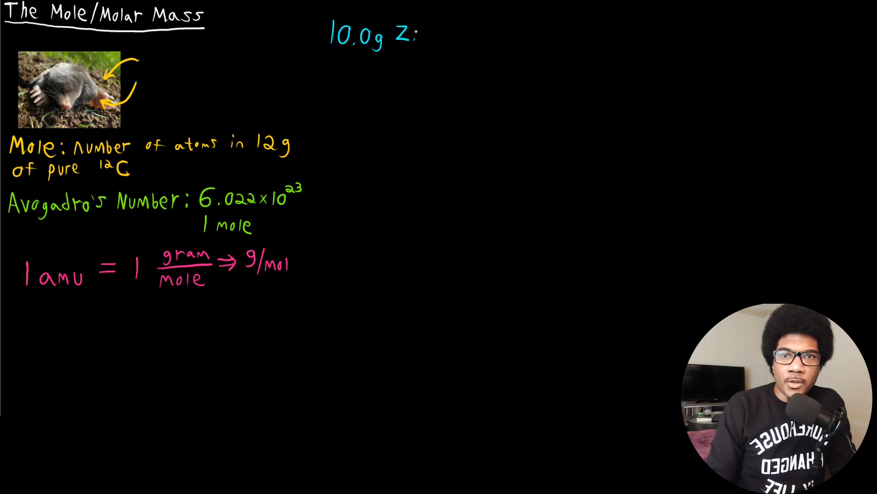
type("r")
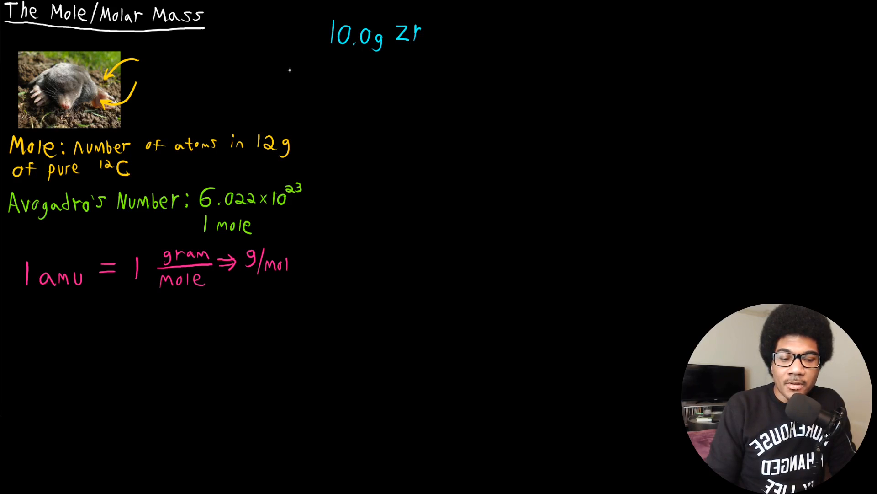
type("91.22")
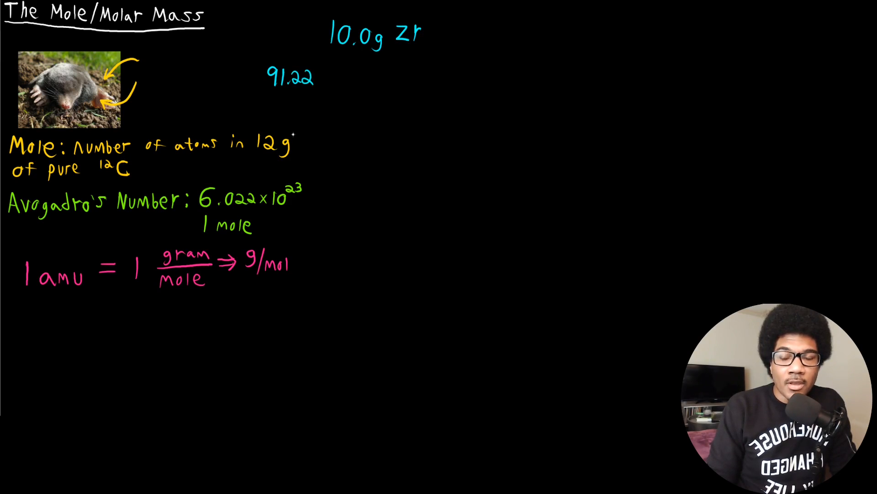
- Draw a box around the amu equation and finish '91.22 g/mol'
left_click_drag(19, 241, 17, 291)
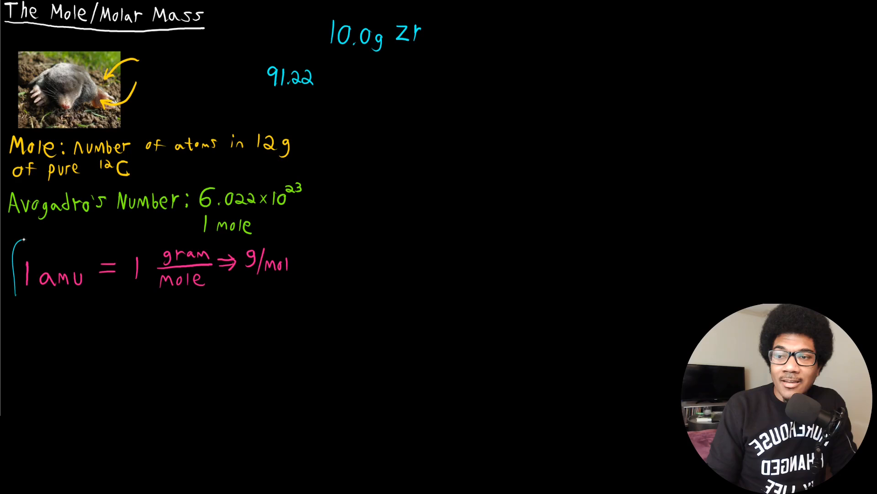
left_click_drag(19, 237, 285, 234)
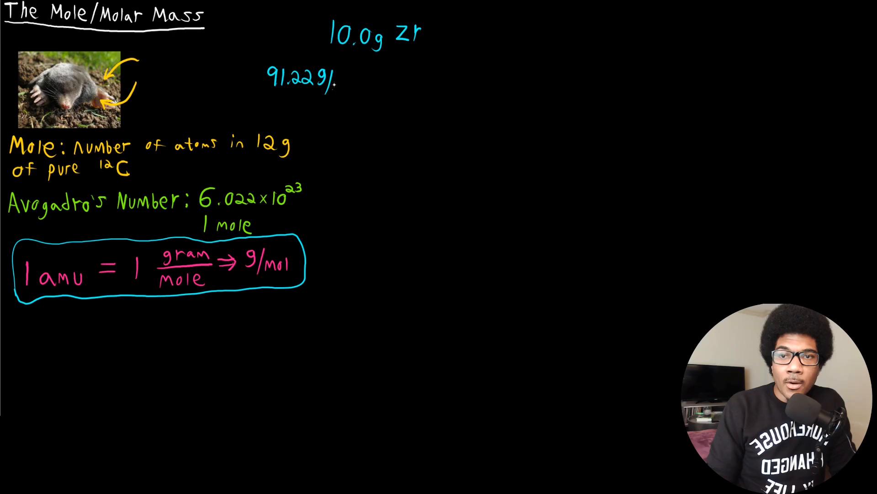
type("/mol")
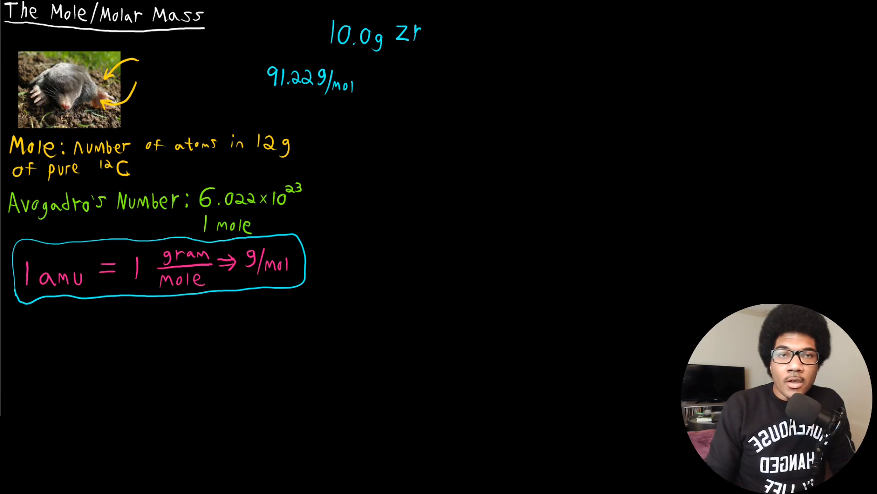